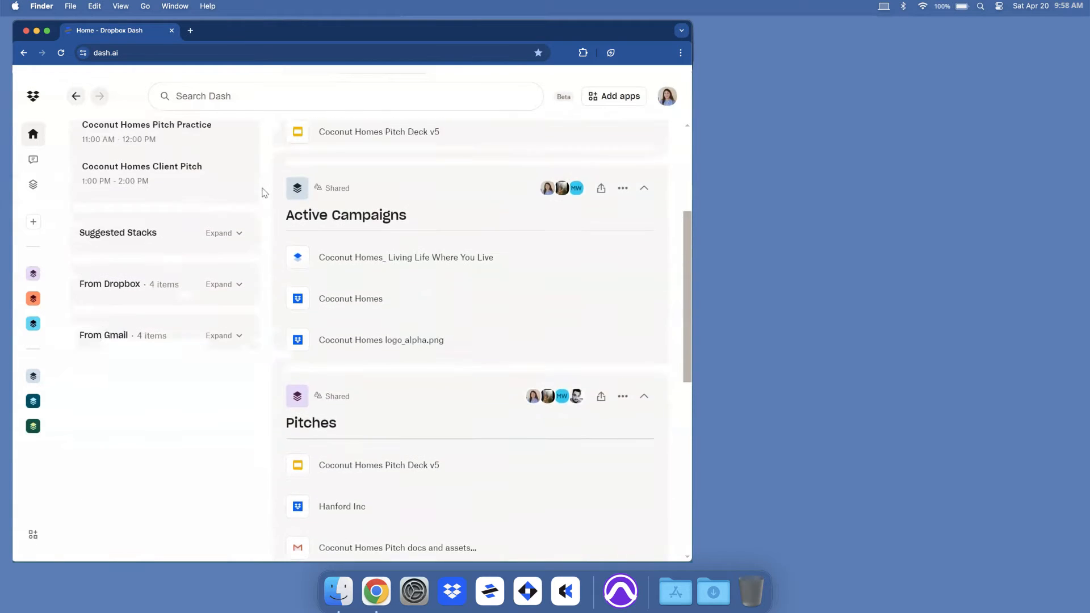
Scroll the Dash home page and minimize the Chrome window to reveal the desktop.
scroll(down, 3)
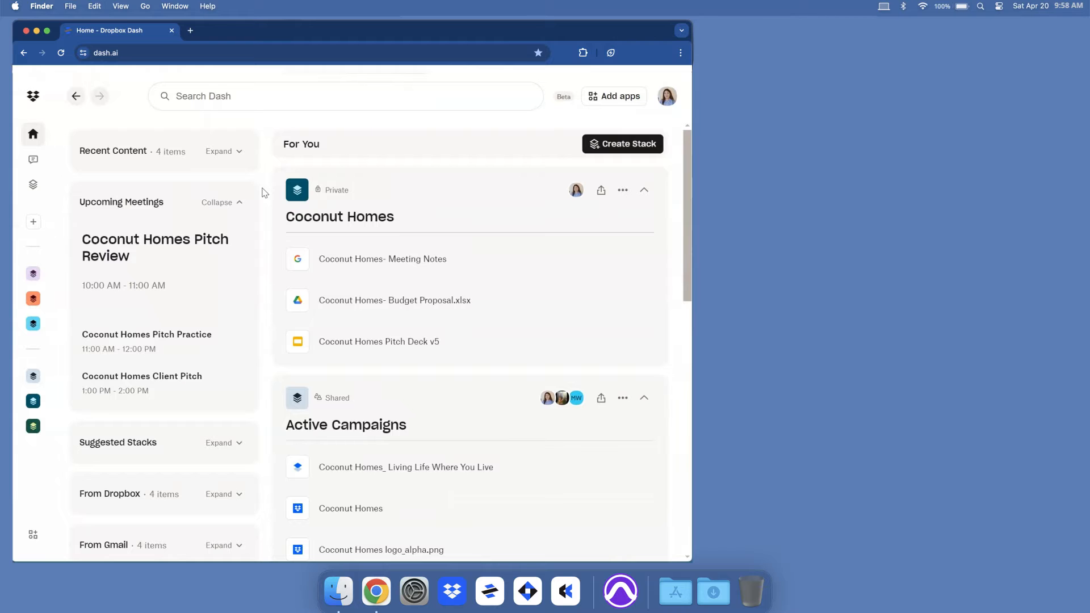
click(37, 30)
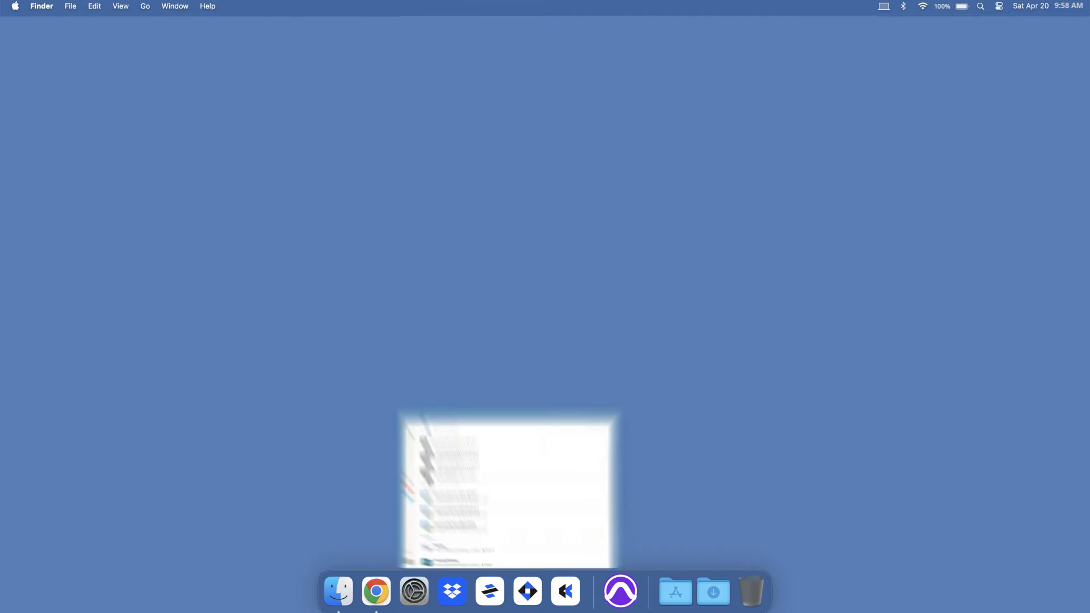
Launch the Dash desktop app, view all stacks, and check then close Coconut Homes sharing.
click(489, 591)
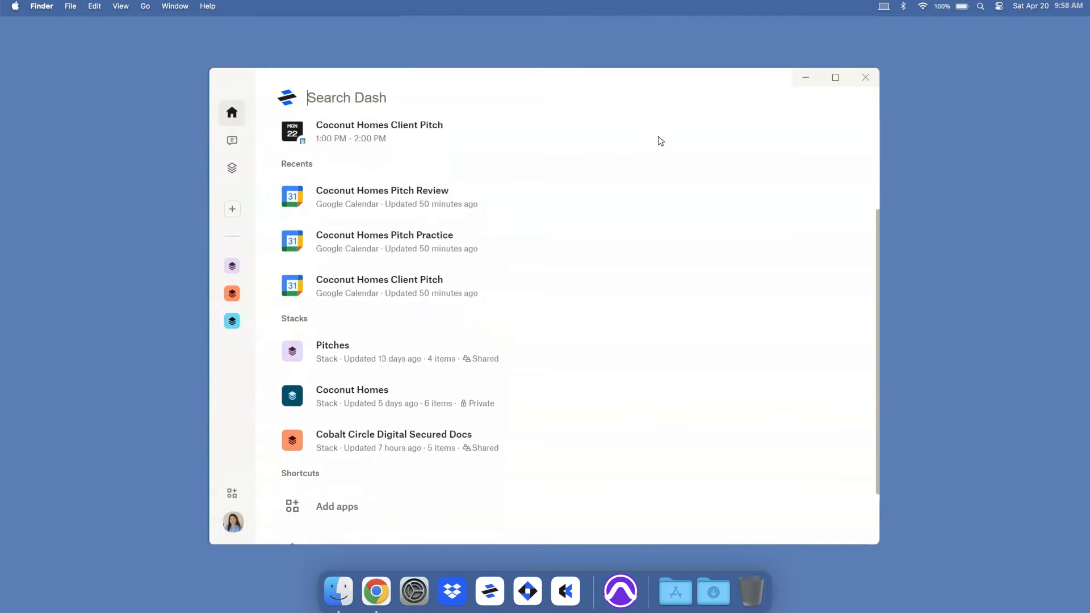
scroll(down, 3)
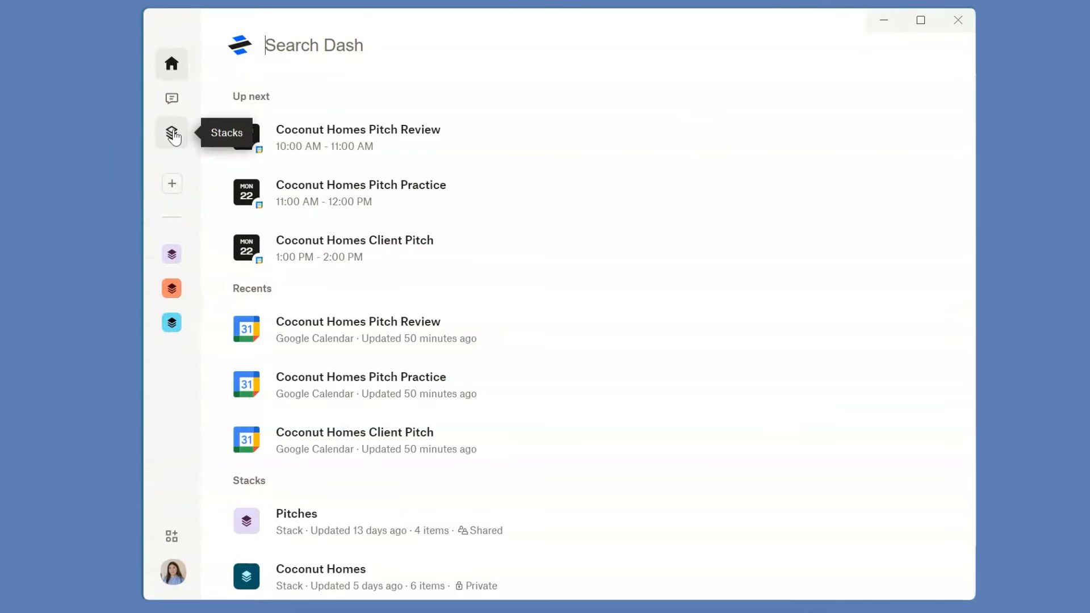
click(171, 133)
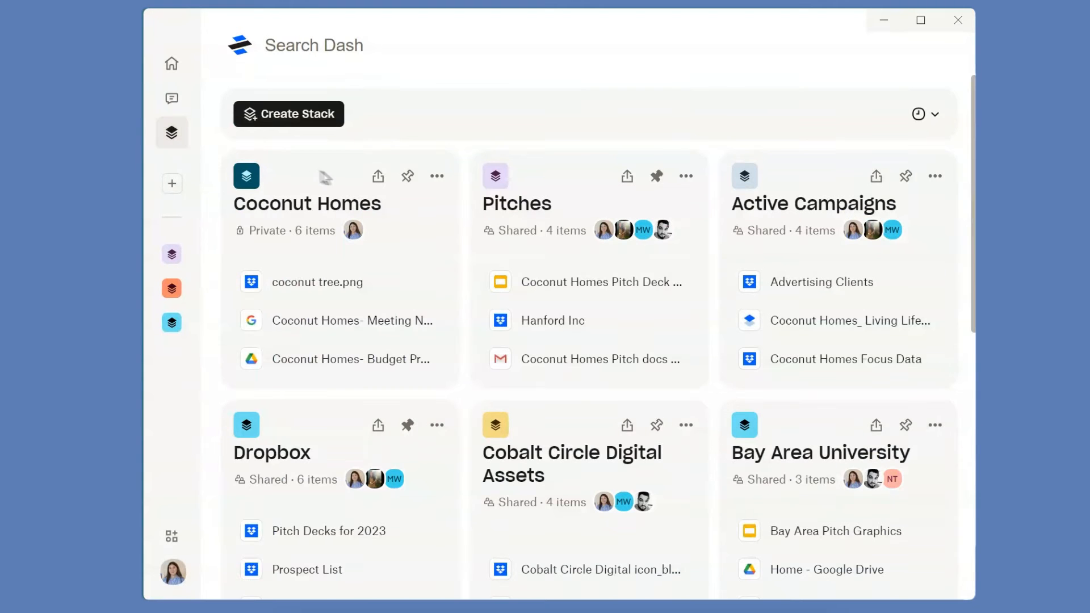
click(377, 176)
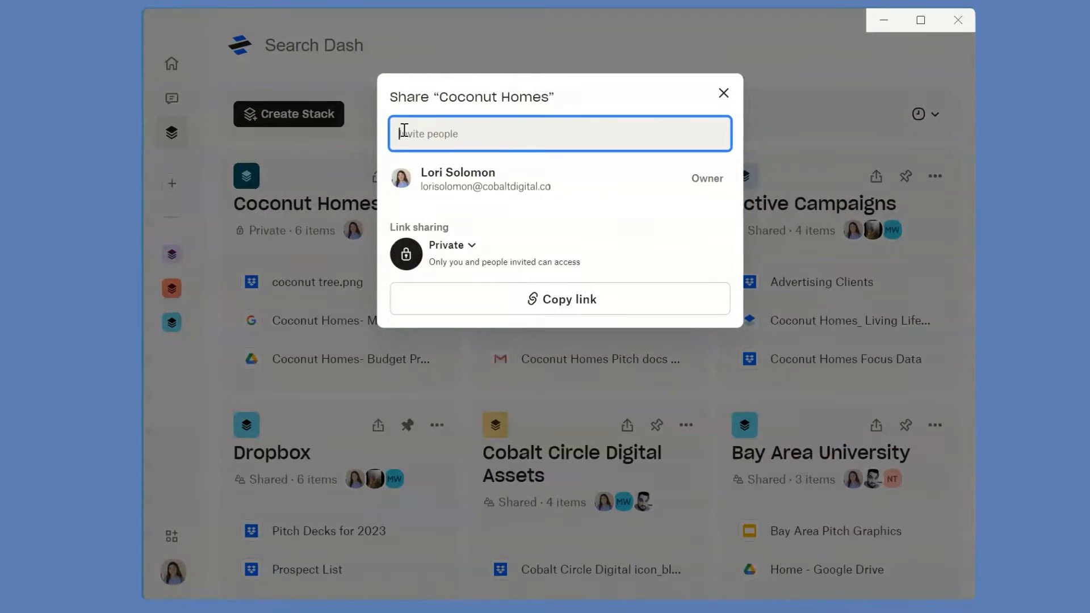
click(723, 92)
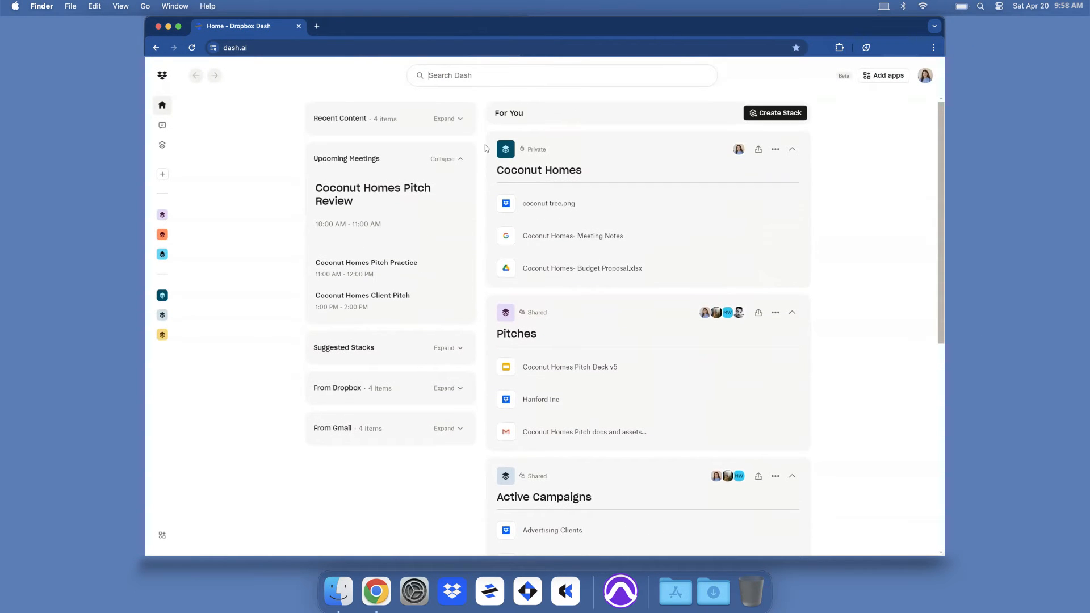
click(561, 75)
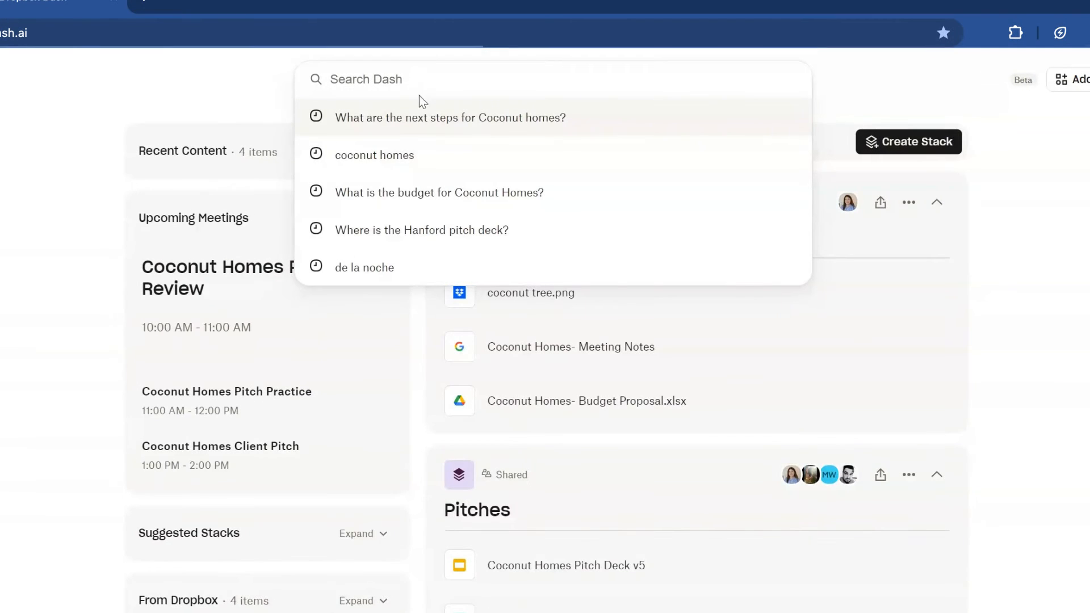
click(450, 118)
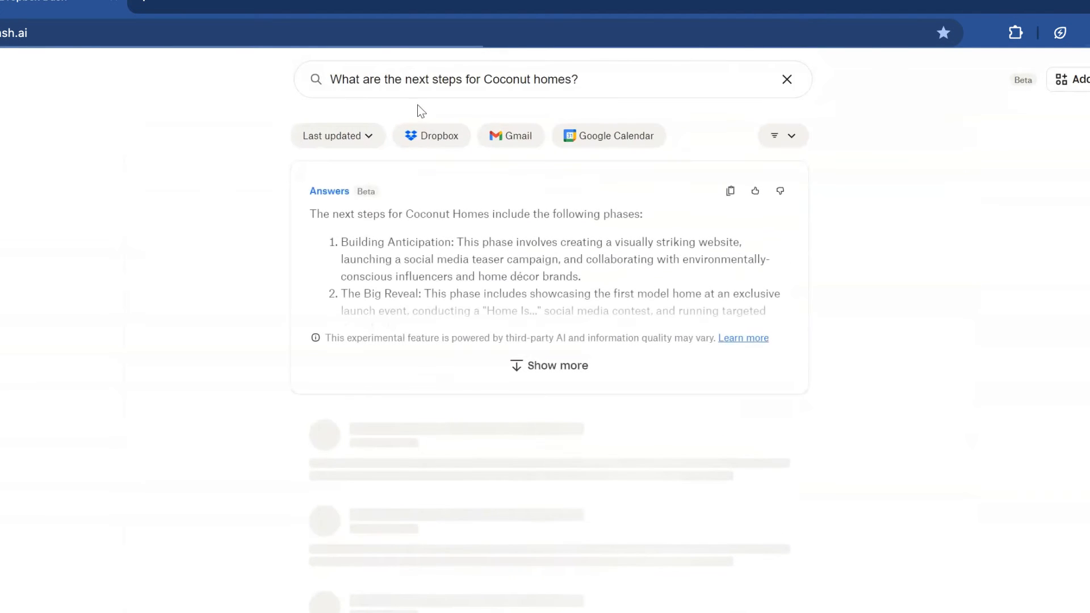
click(548, 365)
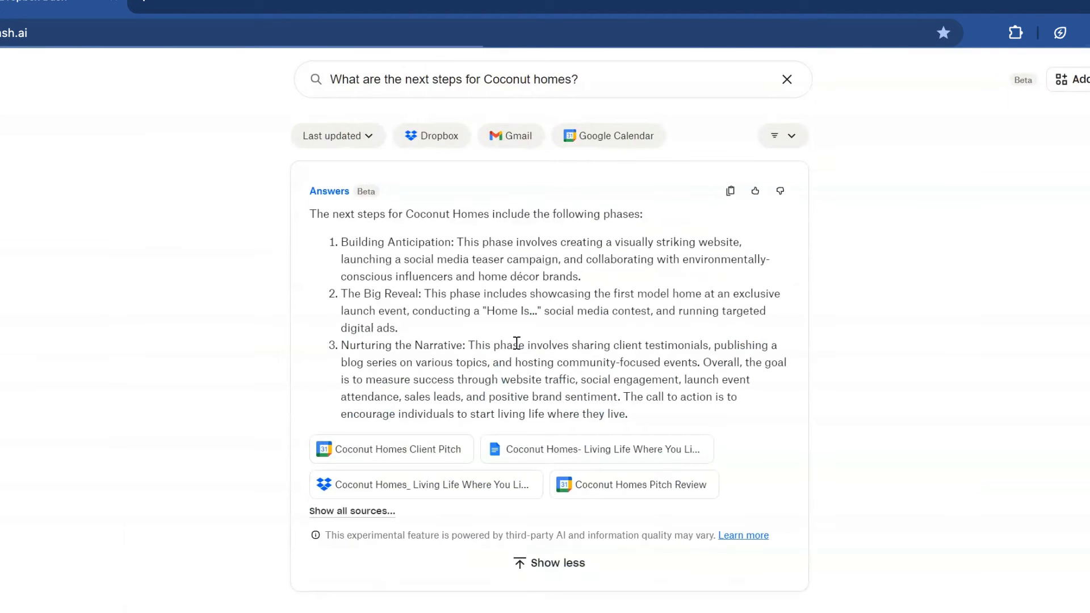
scroll(down, 3)
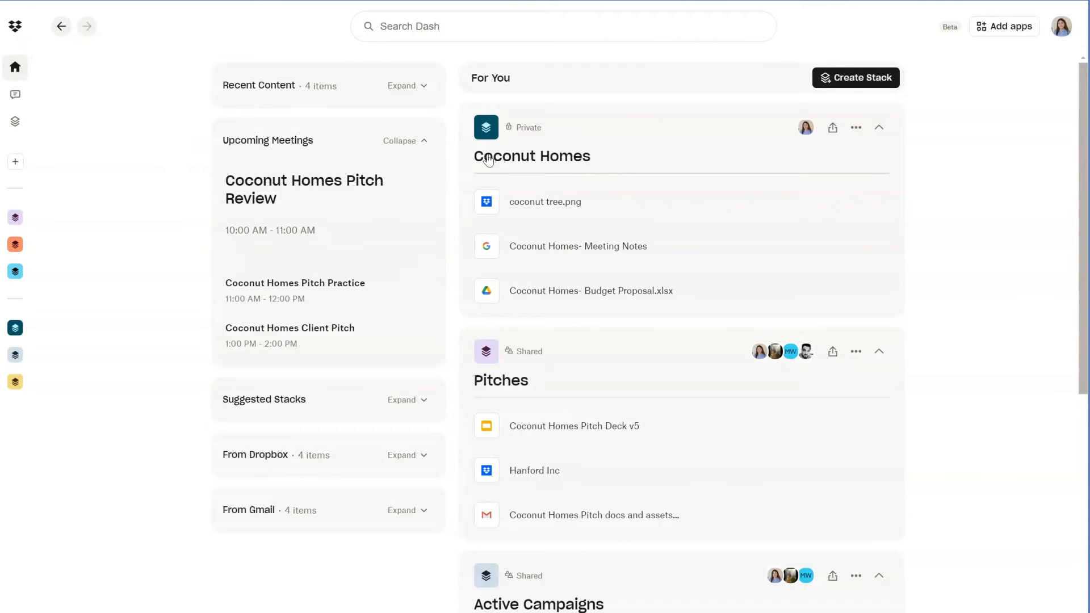
Open the Coconut Homes stack, then return home and expand the From Dropbox items.
click(532, 155)
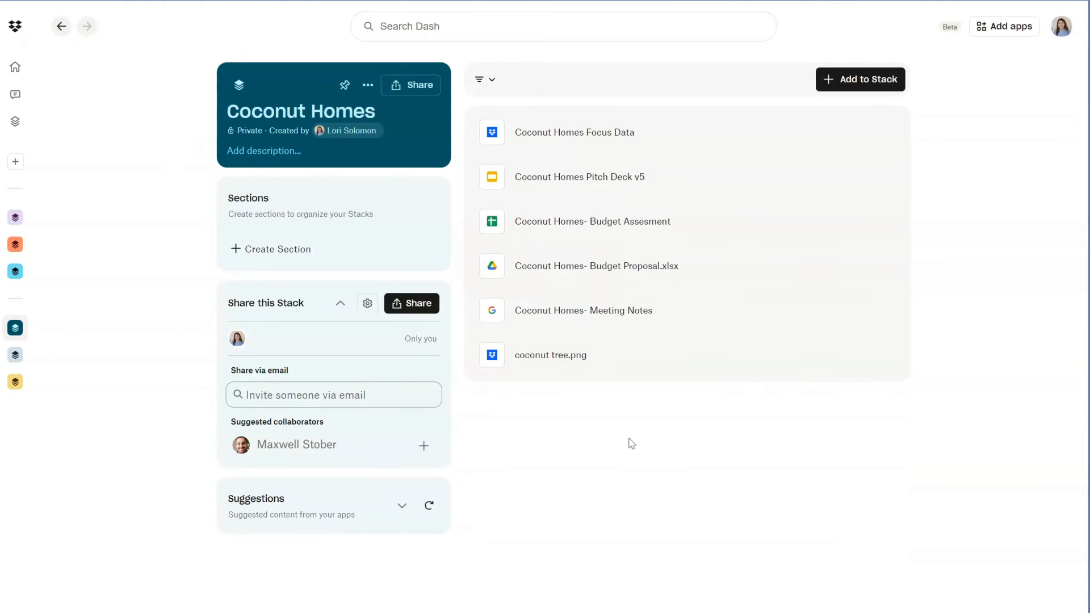
click(43, 68)
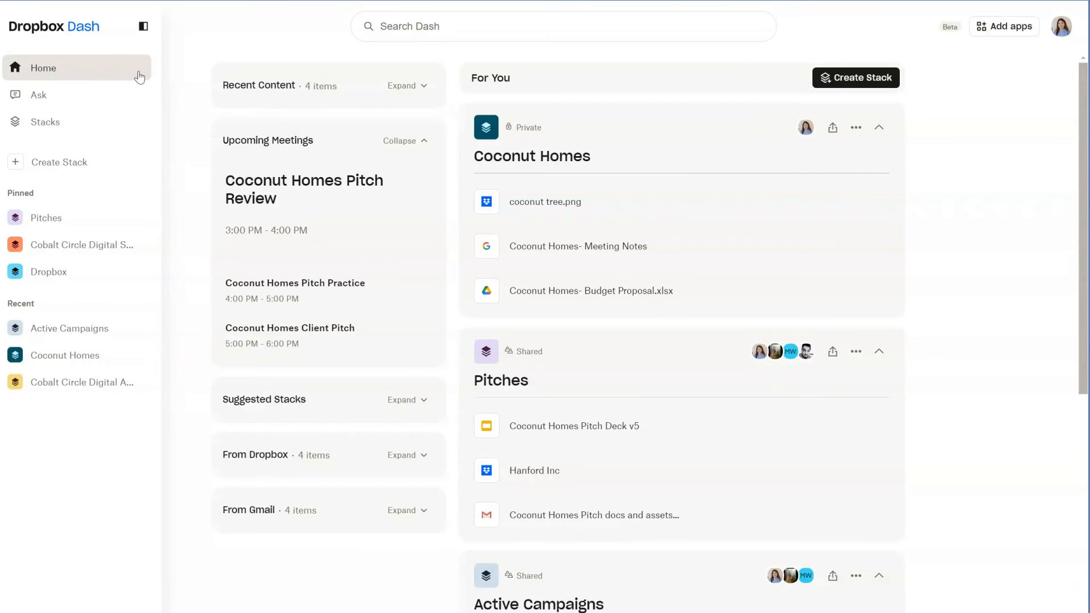
click(143, 25)
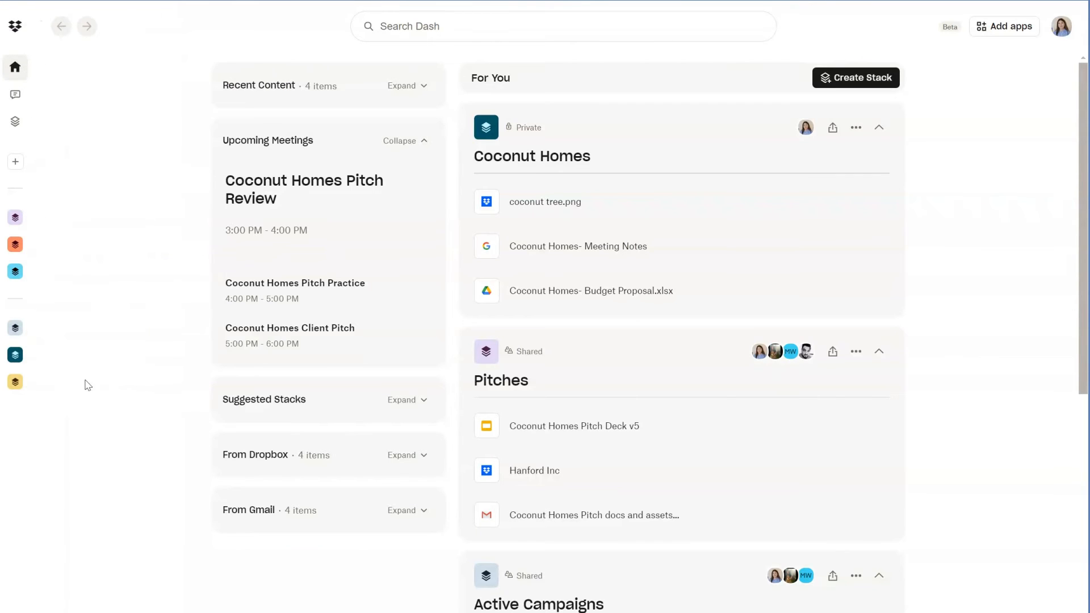
click(402, 455)
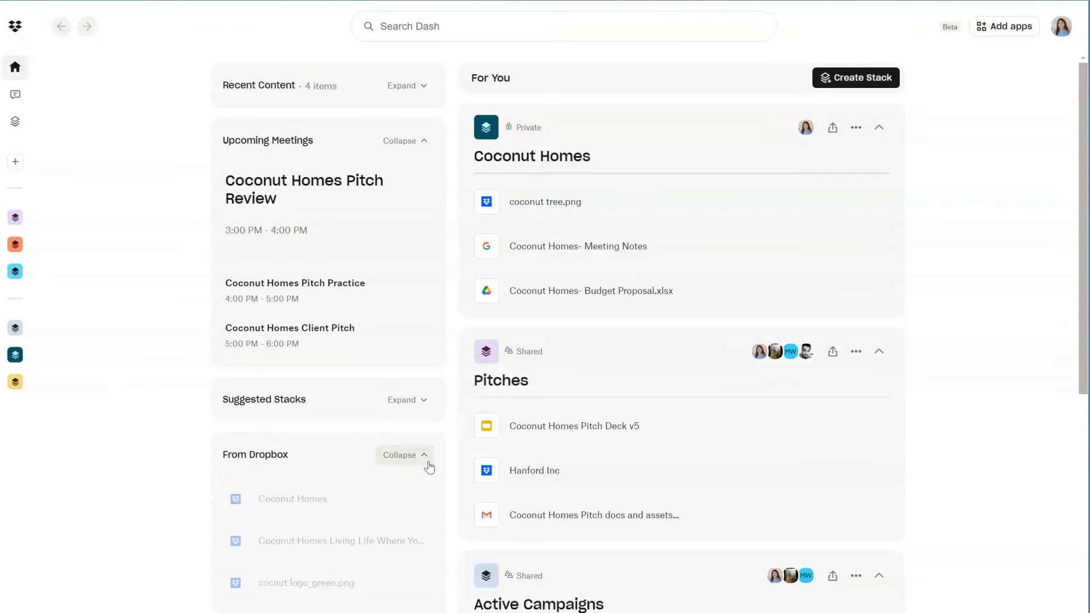
scroll(down, 3)
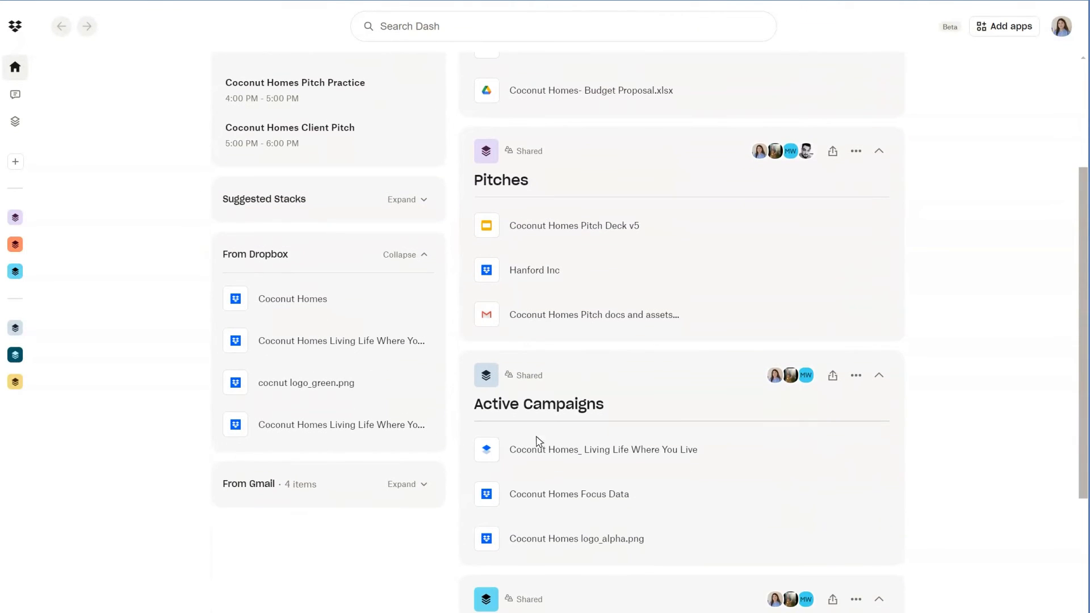
click(1003, 27)
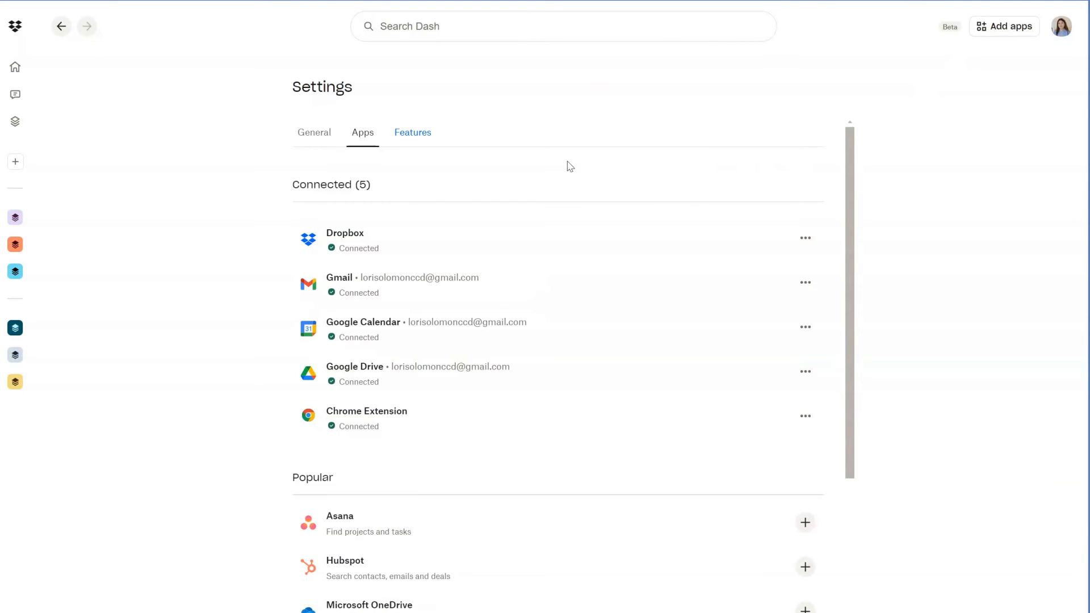
Open the Apps tab and scroll through Connected, Popular and All apps down to Zendesk.
click(412, 133)
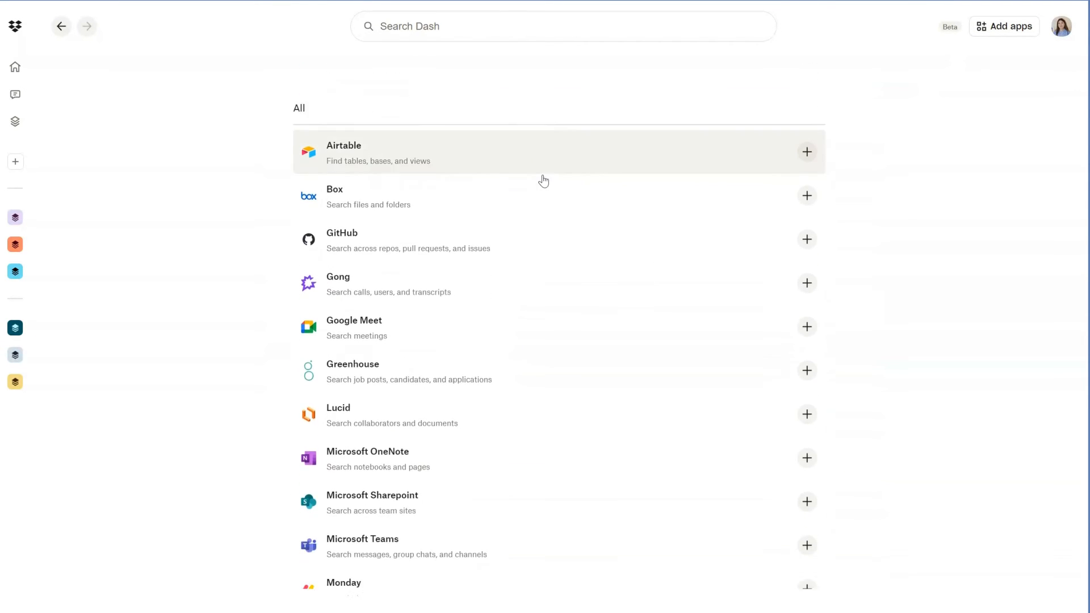
scroll(down, 3)
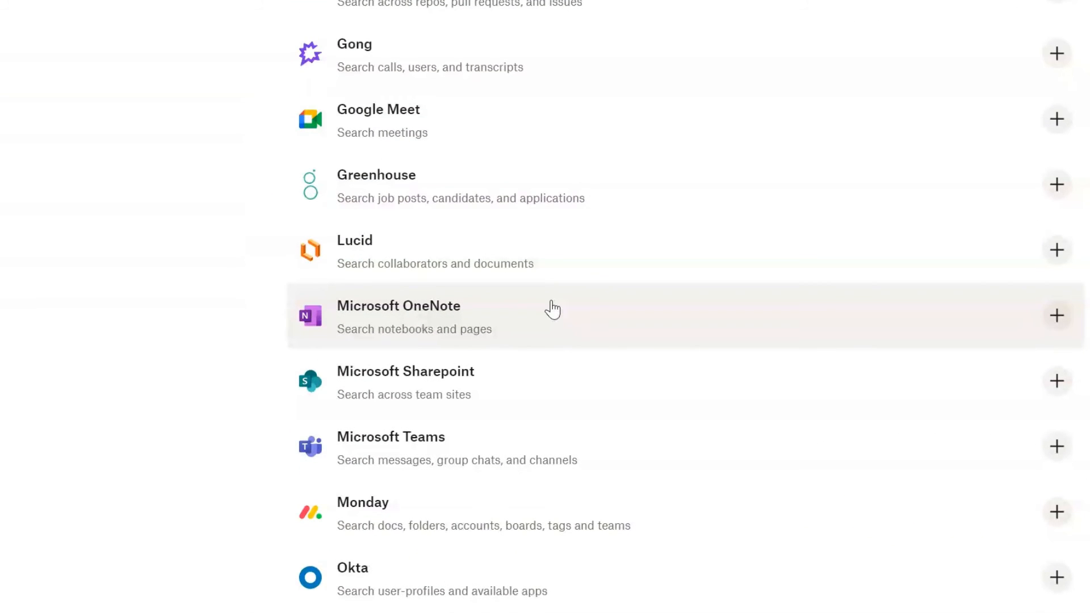
scroll(down, 3)
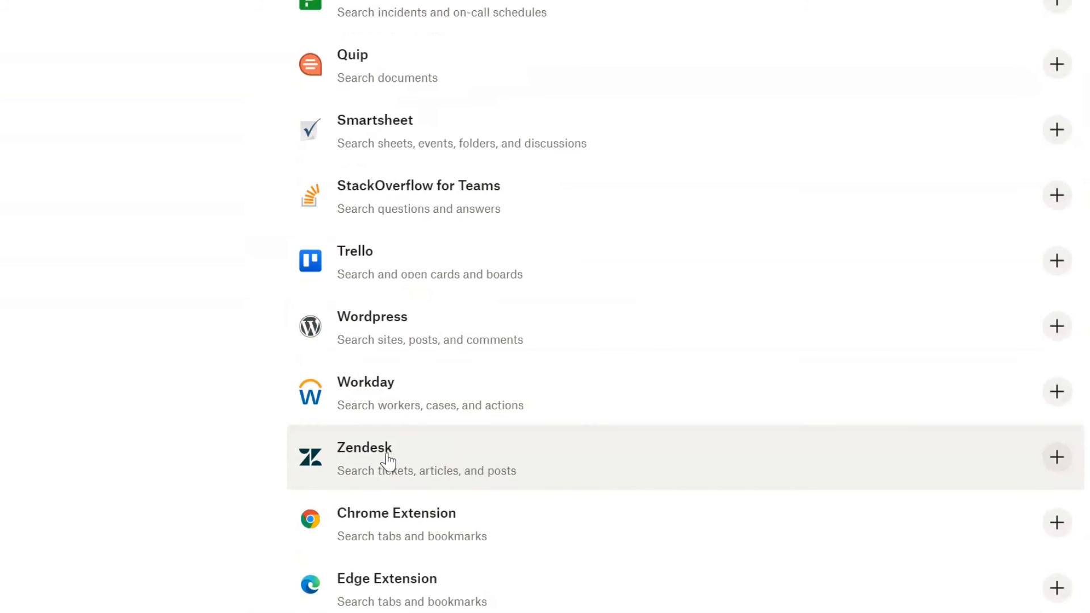